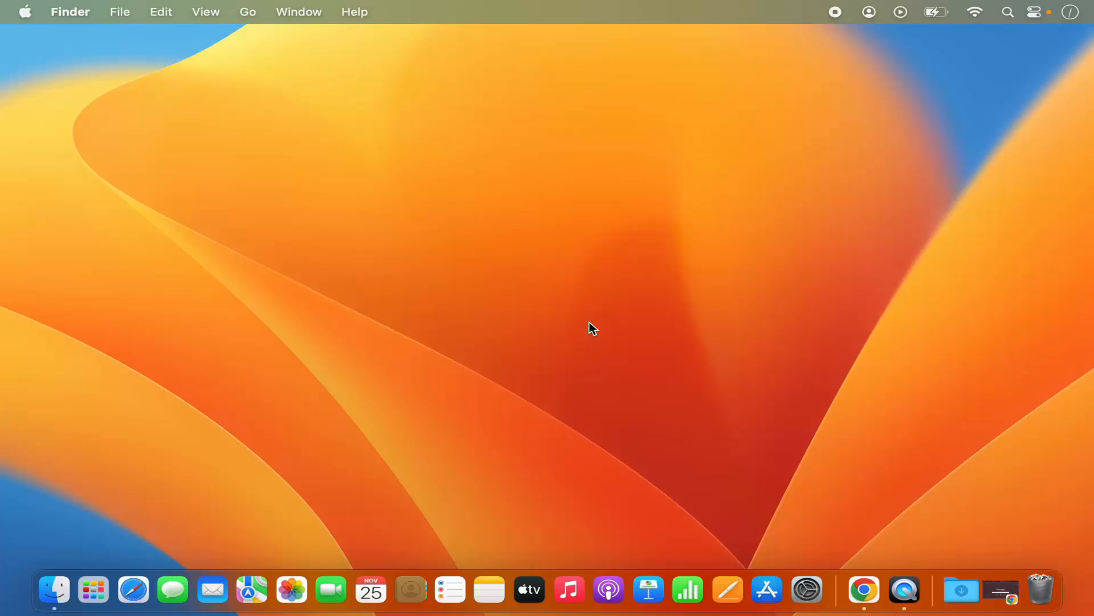
mouse_move(45, 48)
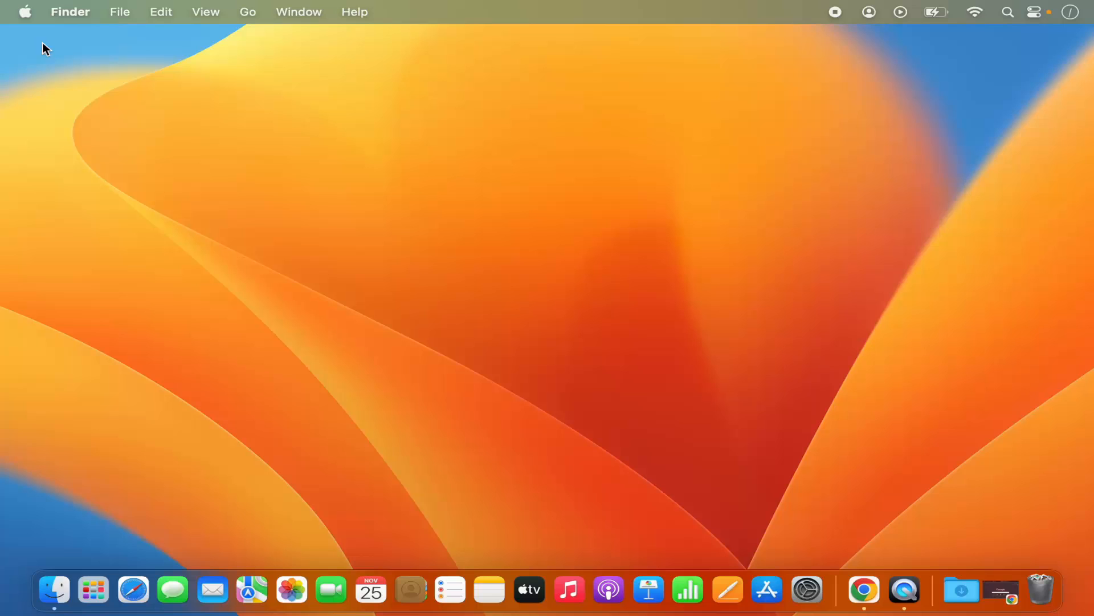
mouse_move(26, 17)
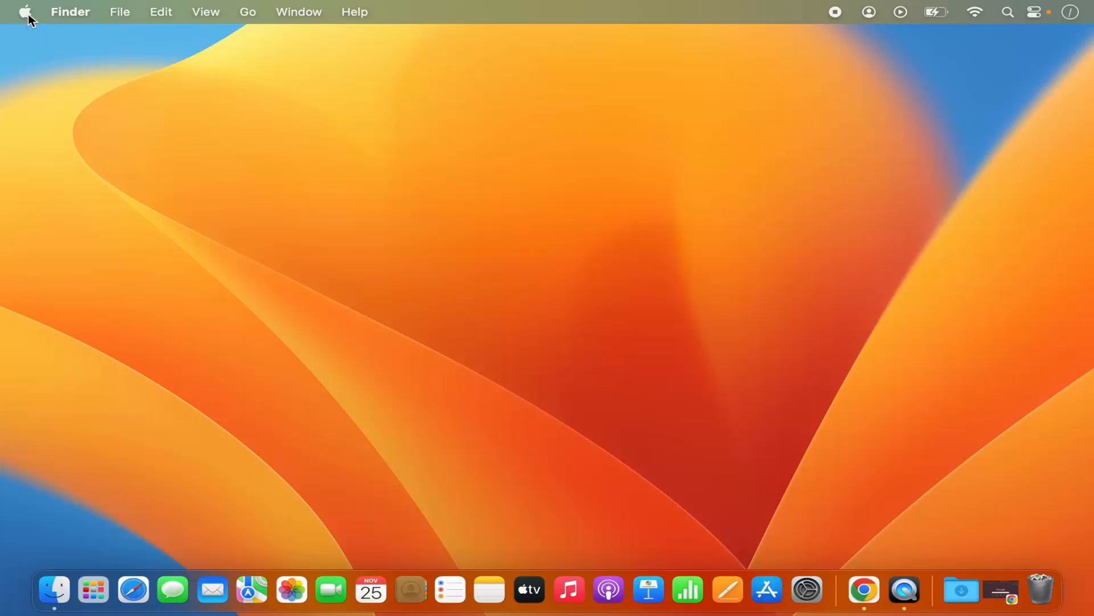
Bring up the Apple menu from the top-left of the menu bar
left_click(27, 12)
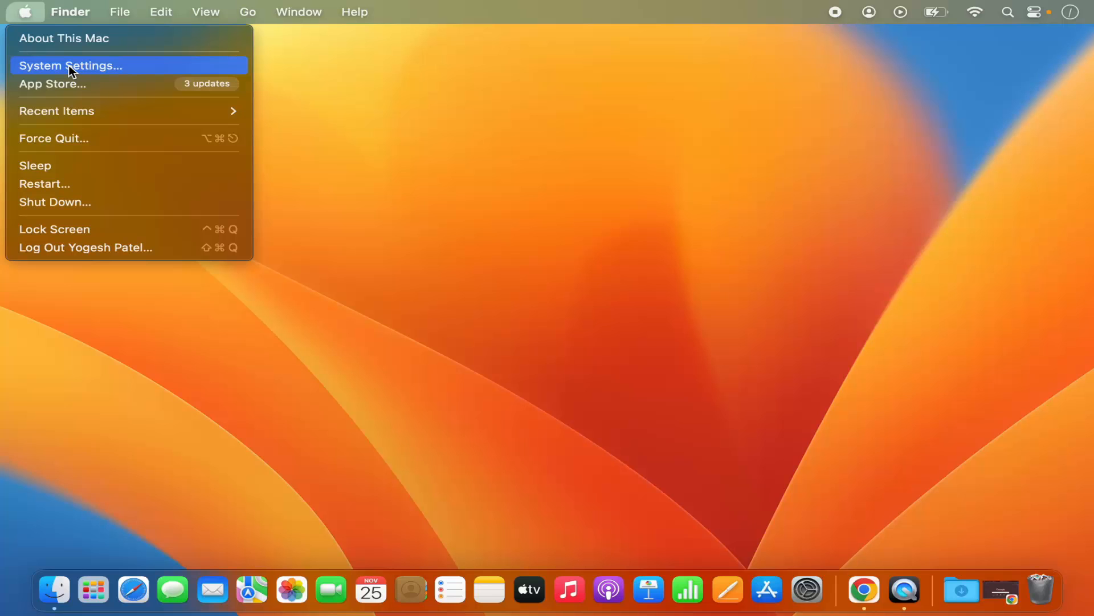
Launch System Settings from the Apple menu, landing on Appearance
left_click(71, 65)
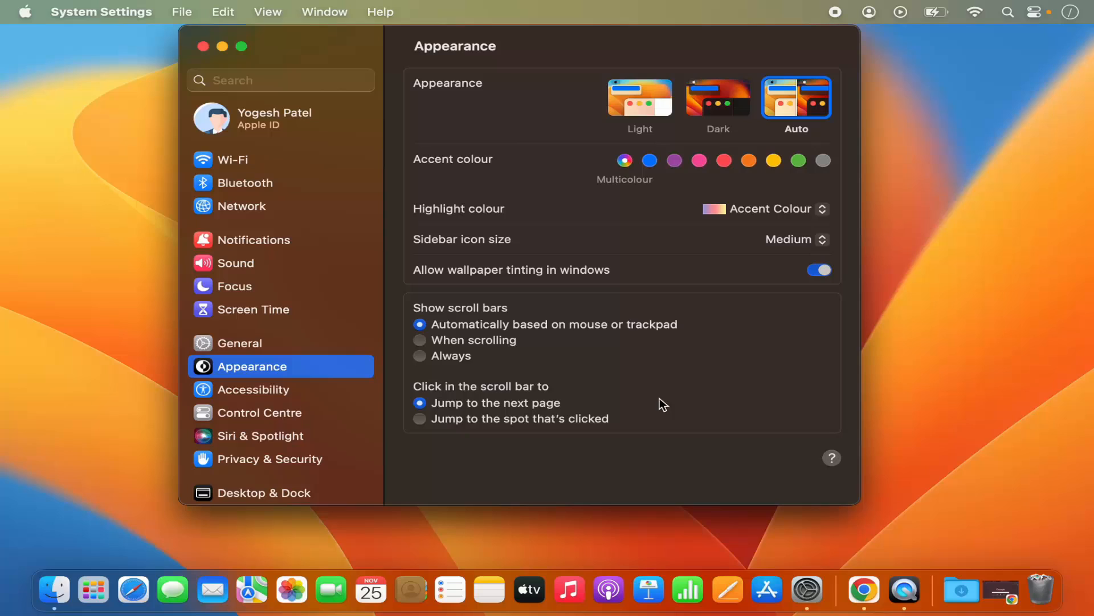
mouse_move(806, 589)
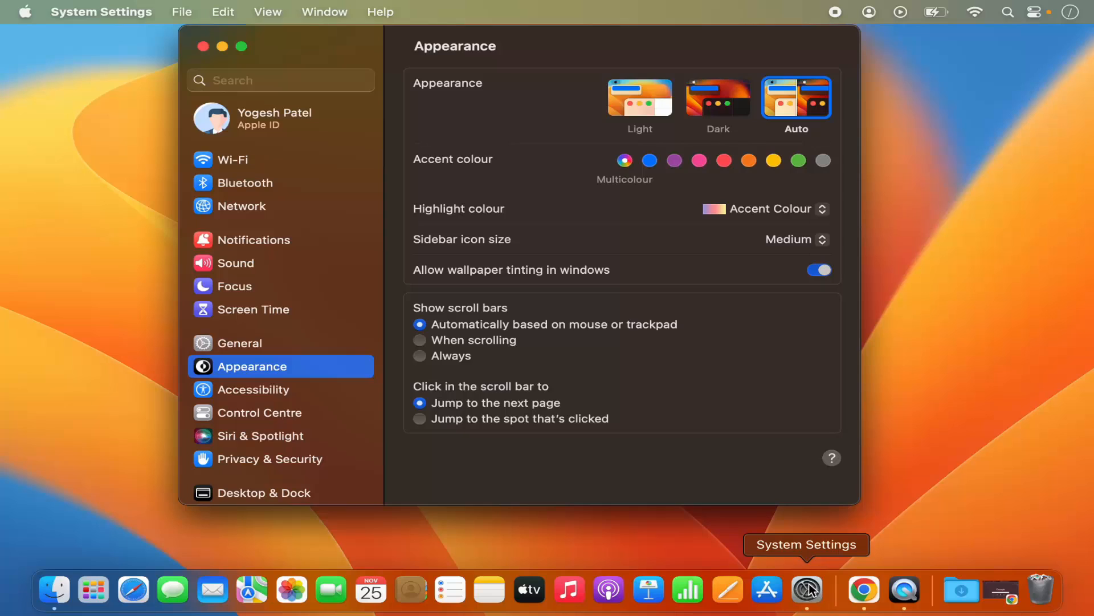
mouse_move(590, 353)
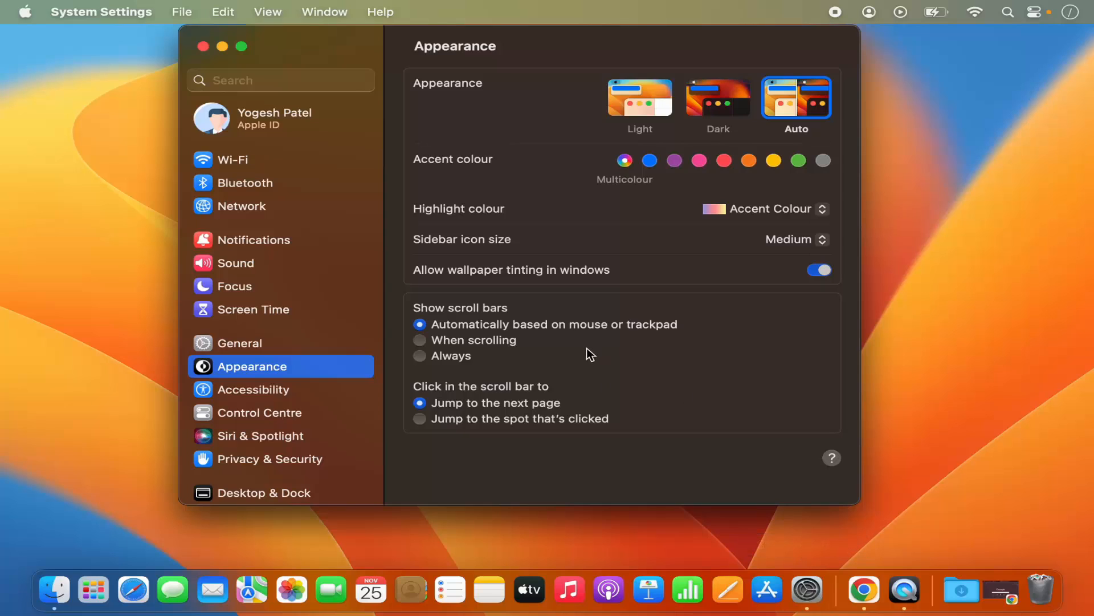
mouse_move(475, 254)
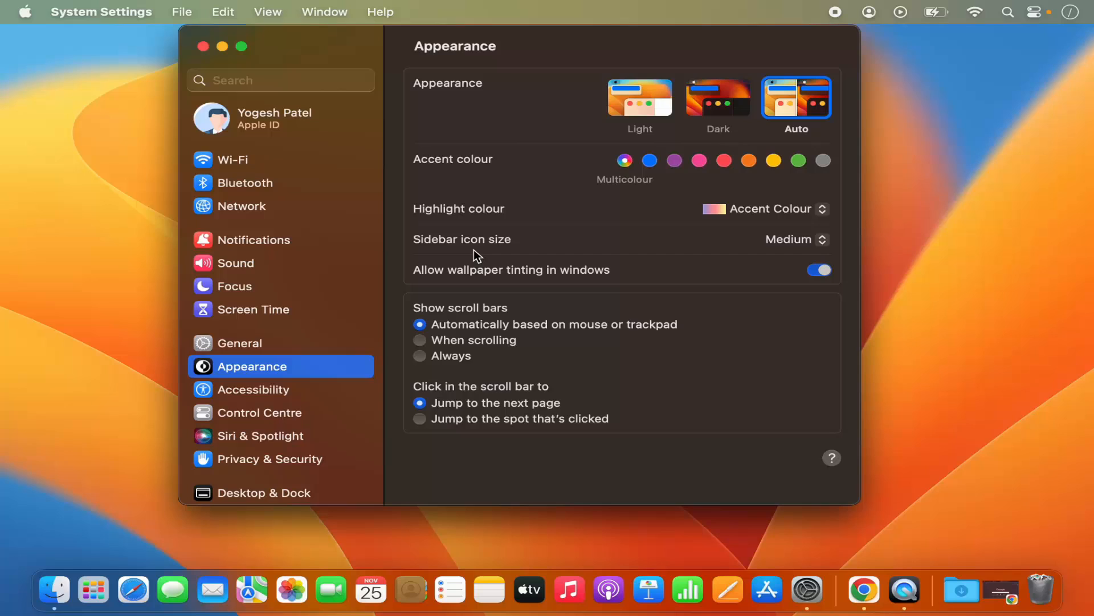
mouse_move(251, 194)
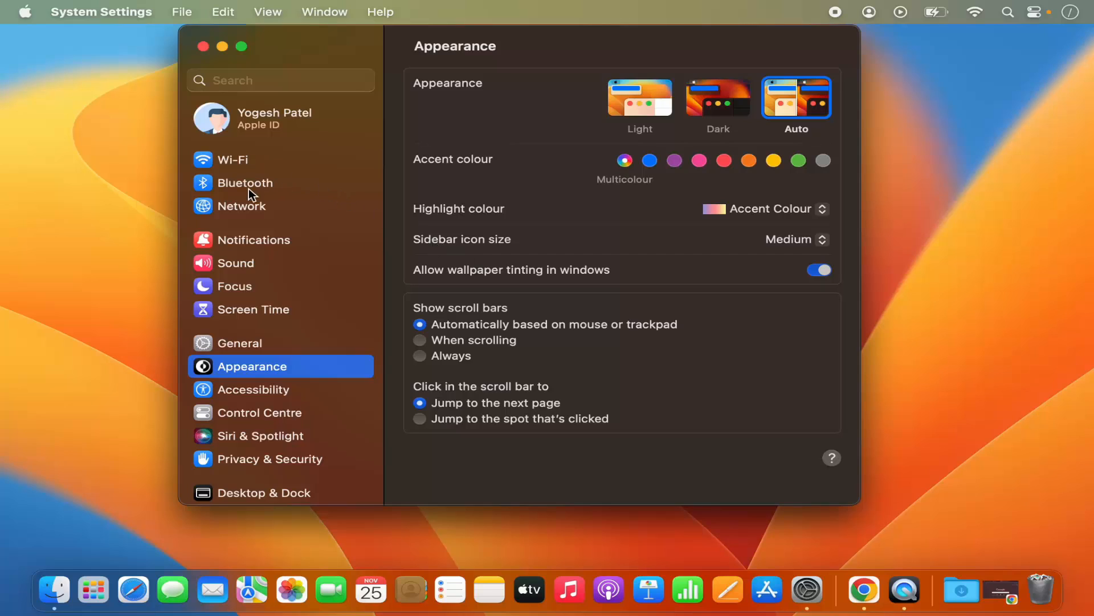
mouse_move(239, 194)
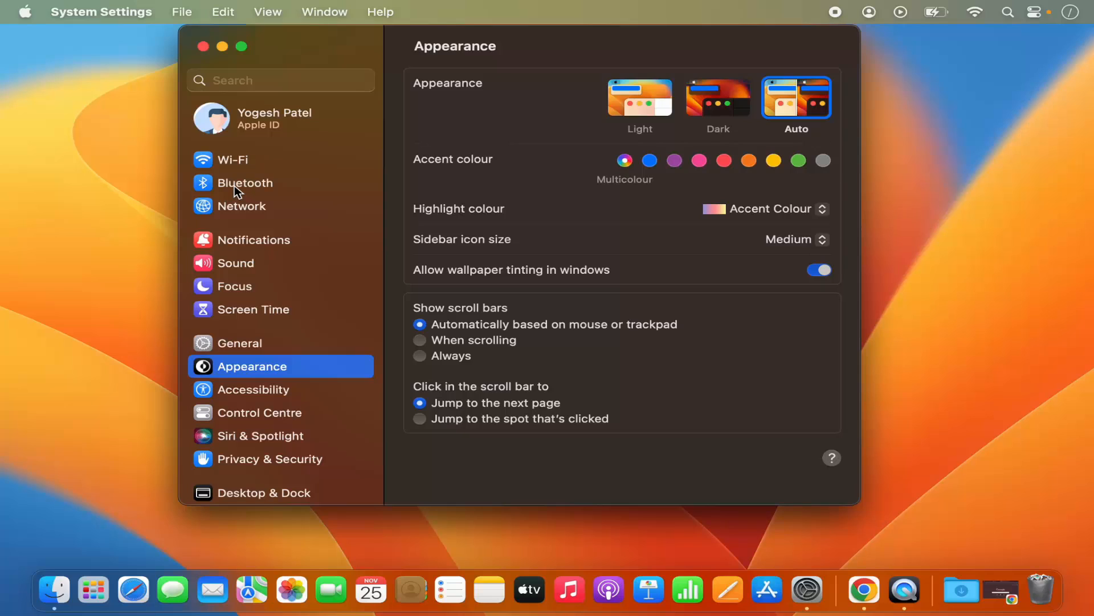
Switch Bluetooth on from the Bluetooth sidebar section, making the Mac discoverable
left_click(244, 182)
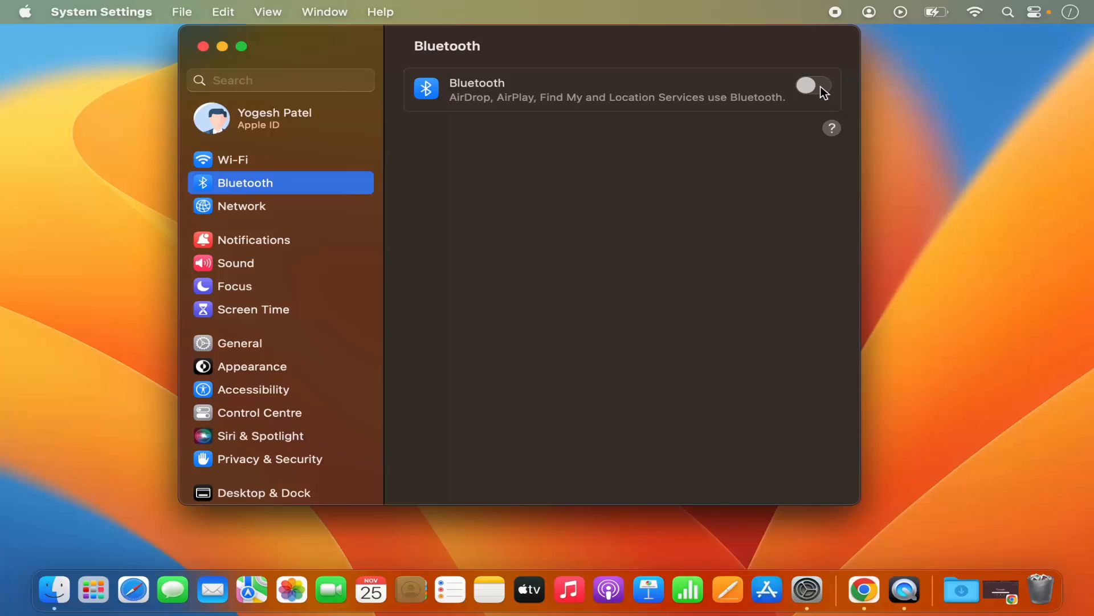
left_click(811, 87)
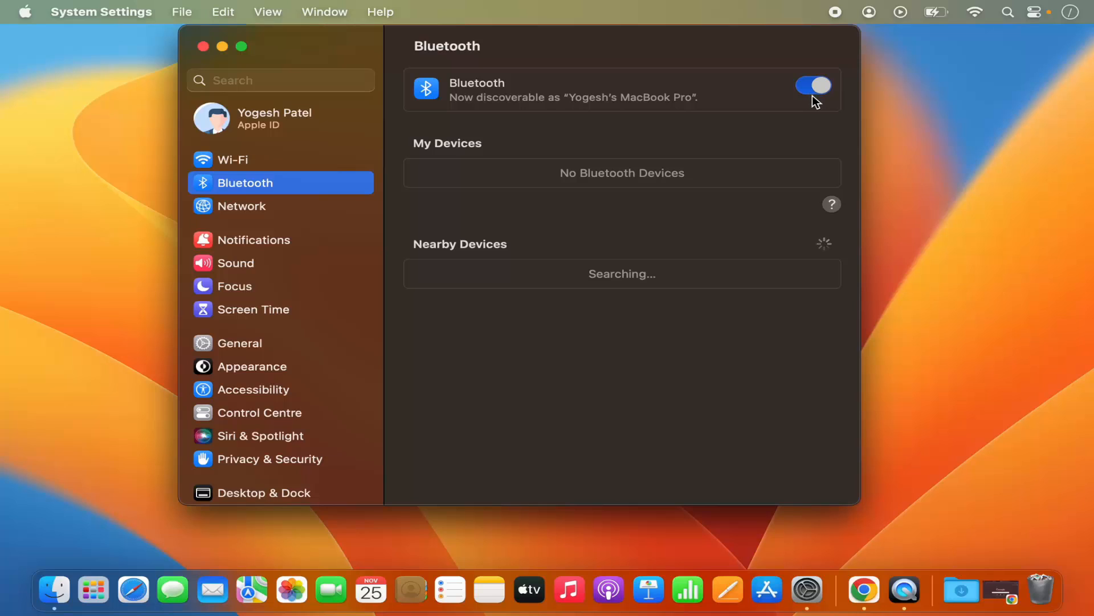
mouse_move(718, 203)
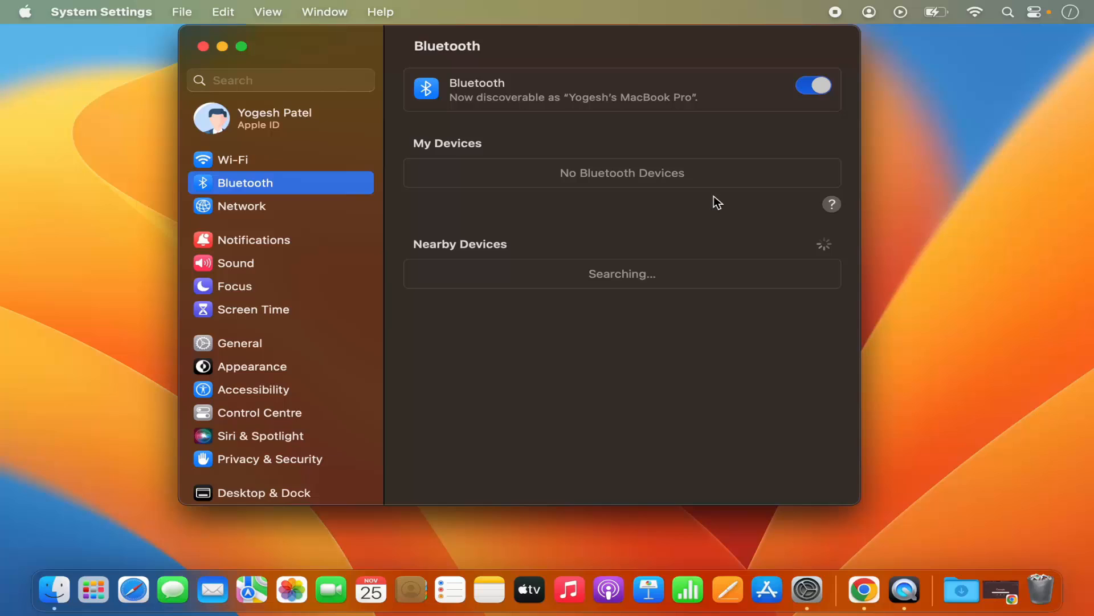
mouse_move(654, 287)
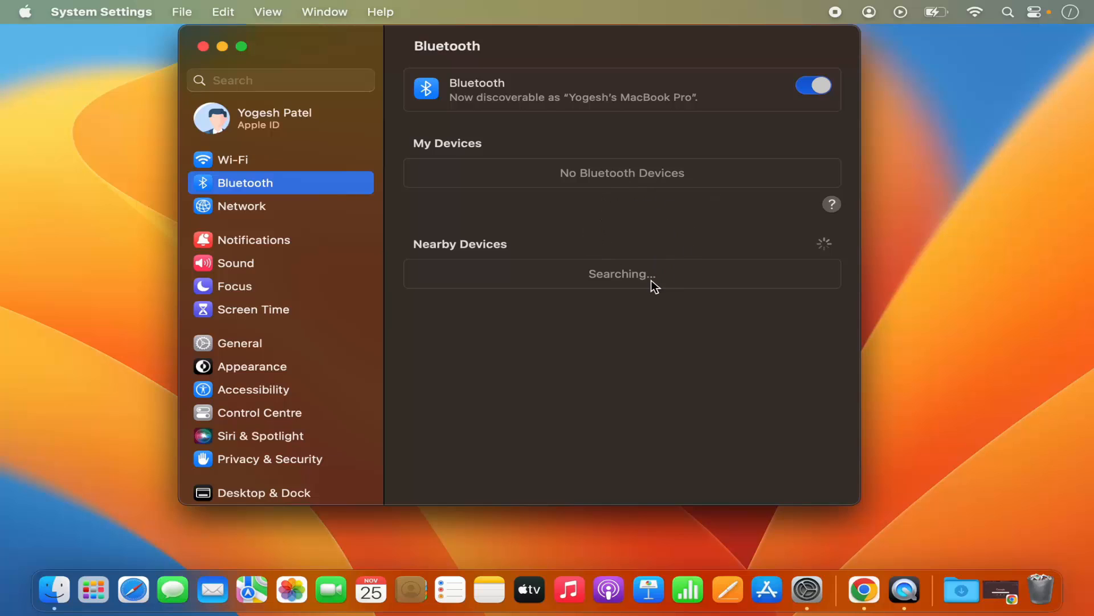
mouse_move(636, 252)
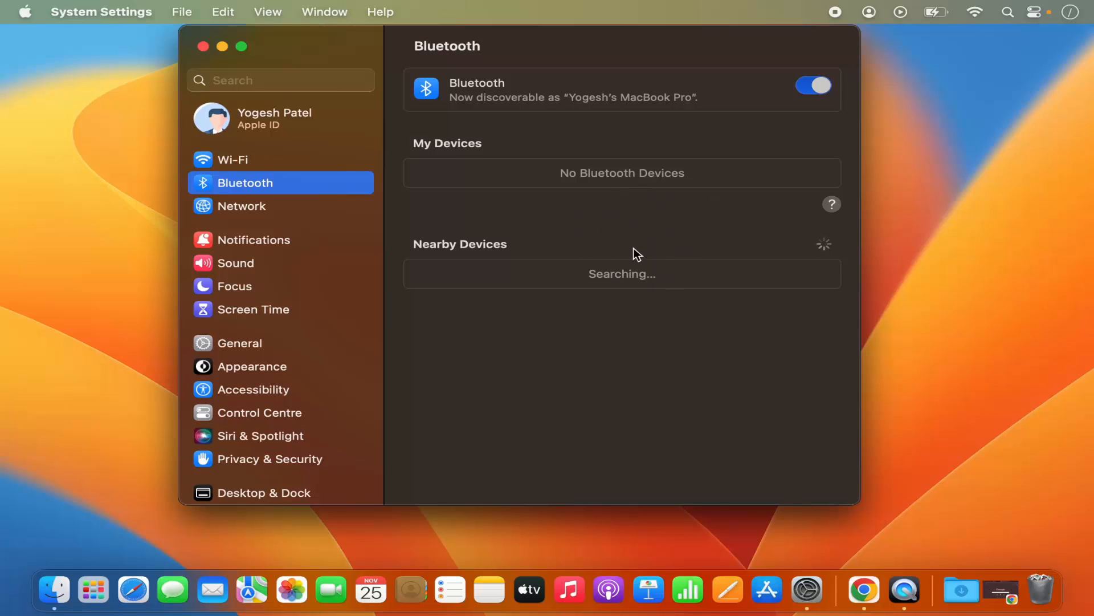
mouse_move(546, 259)
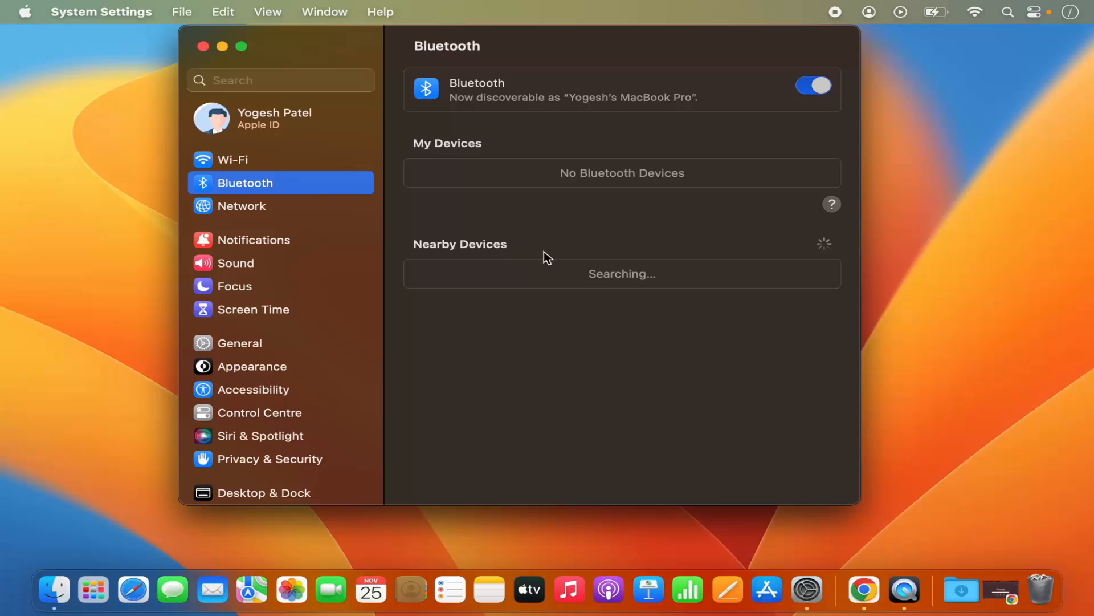
mouse_move(554, 254)
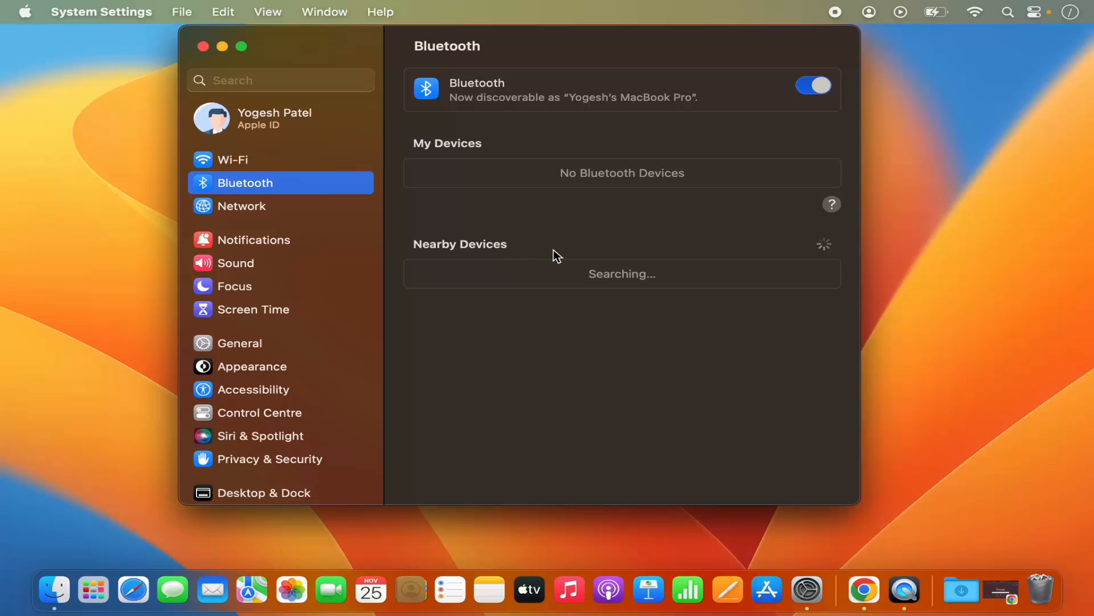
mouse_move(568, 263)
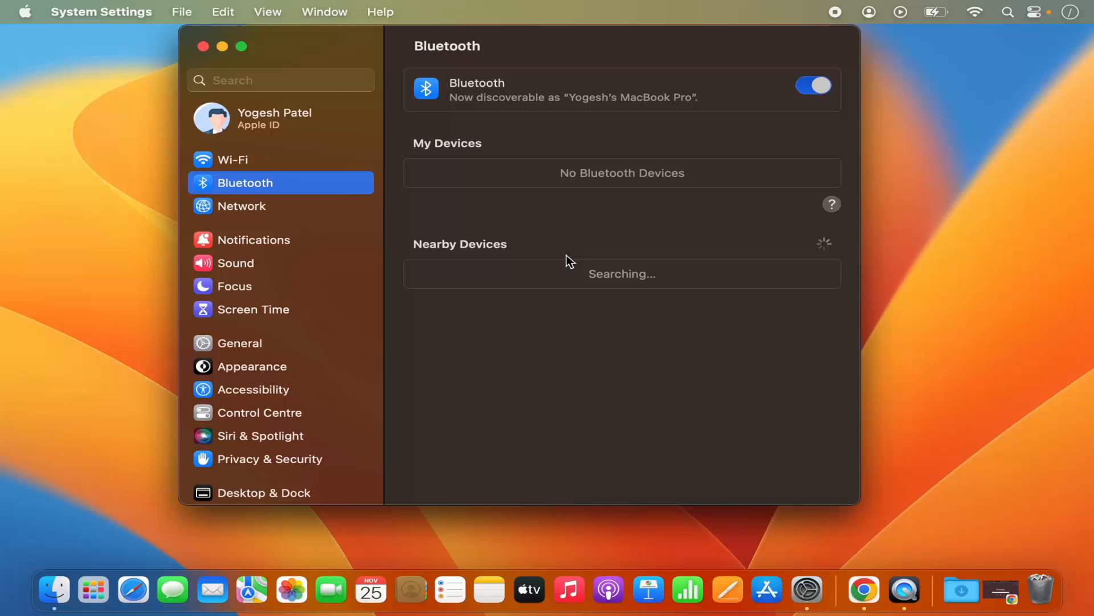
mouse_move(583, 298)
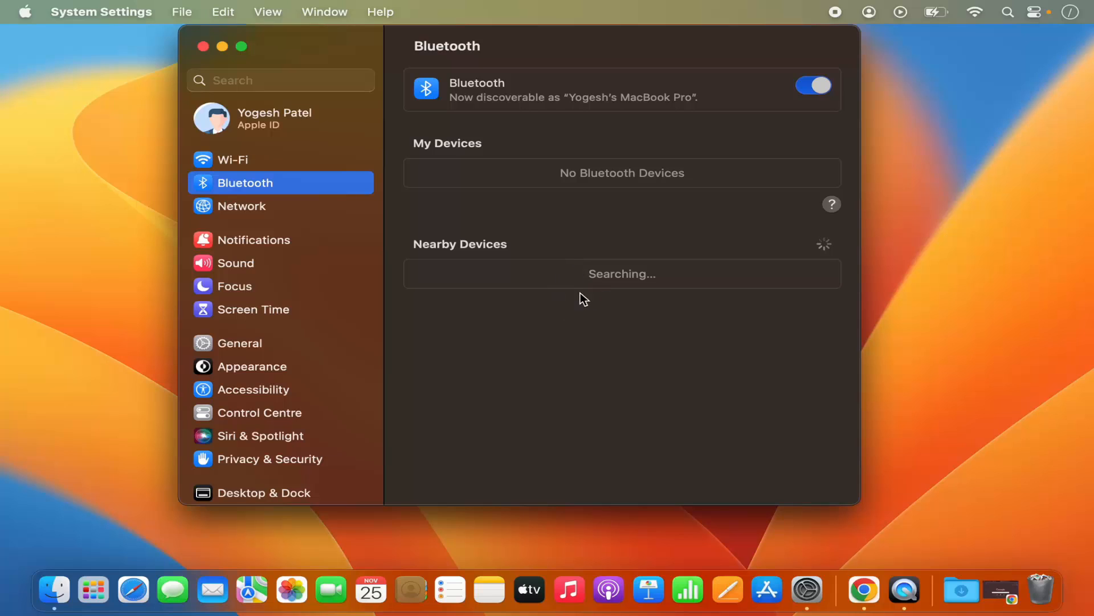
mouse_move(596, 302)
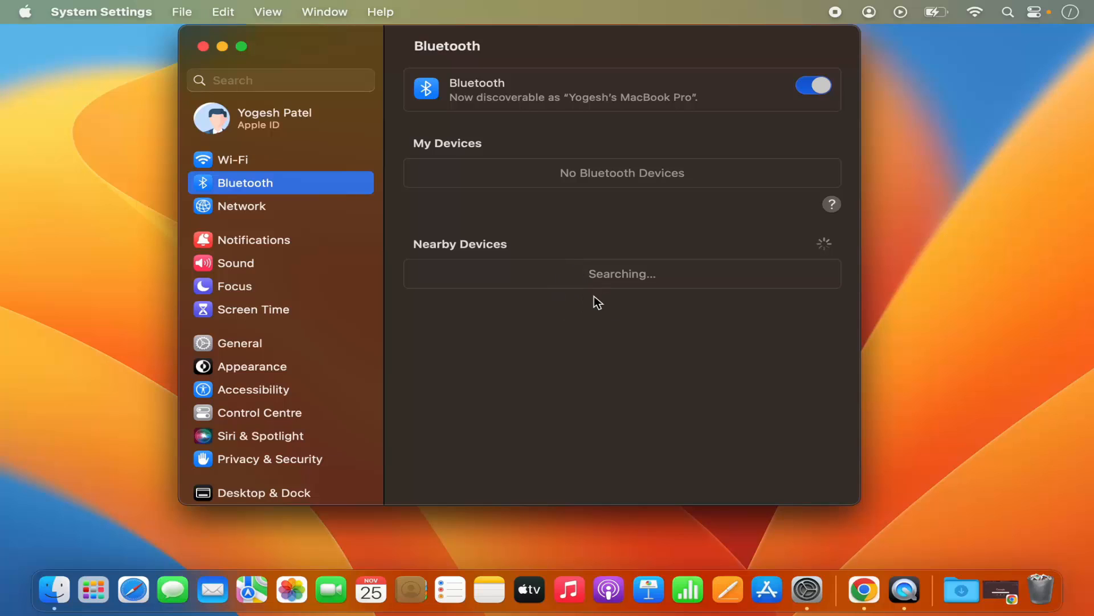
mouse_move(602, 289)
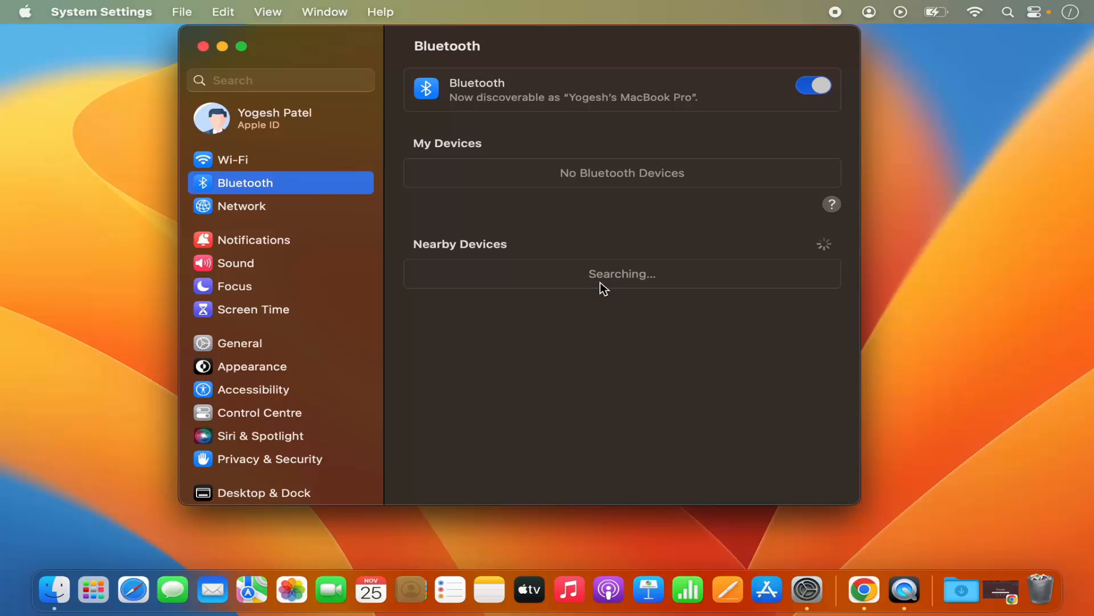
mouse_move(563, 281)
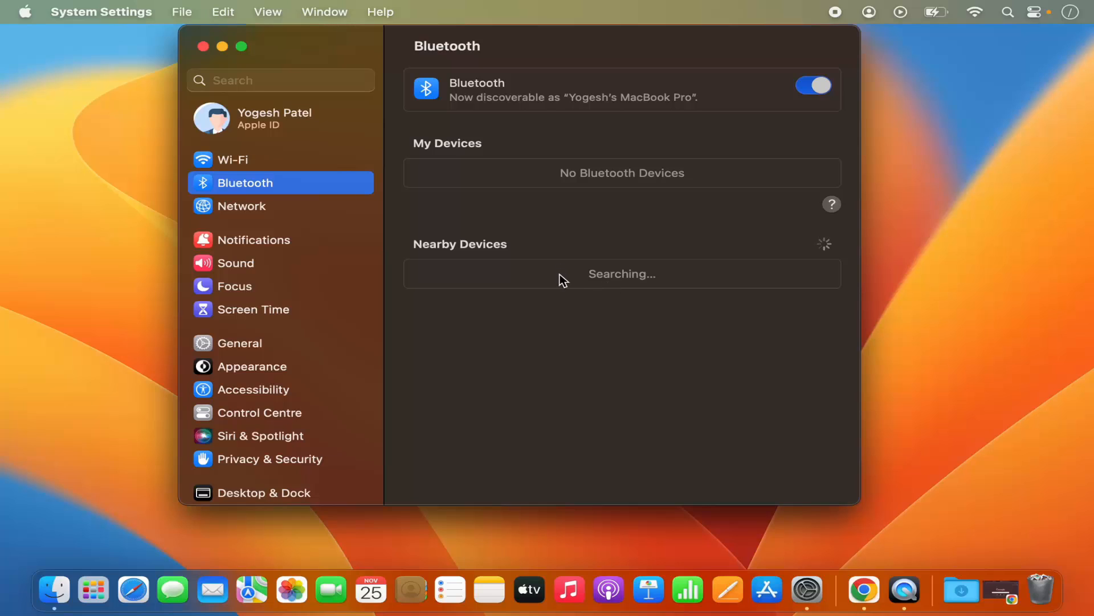
mouse_move(695, 458)
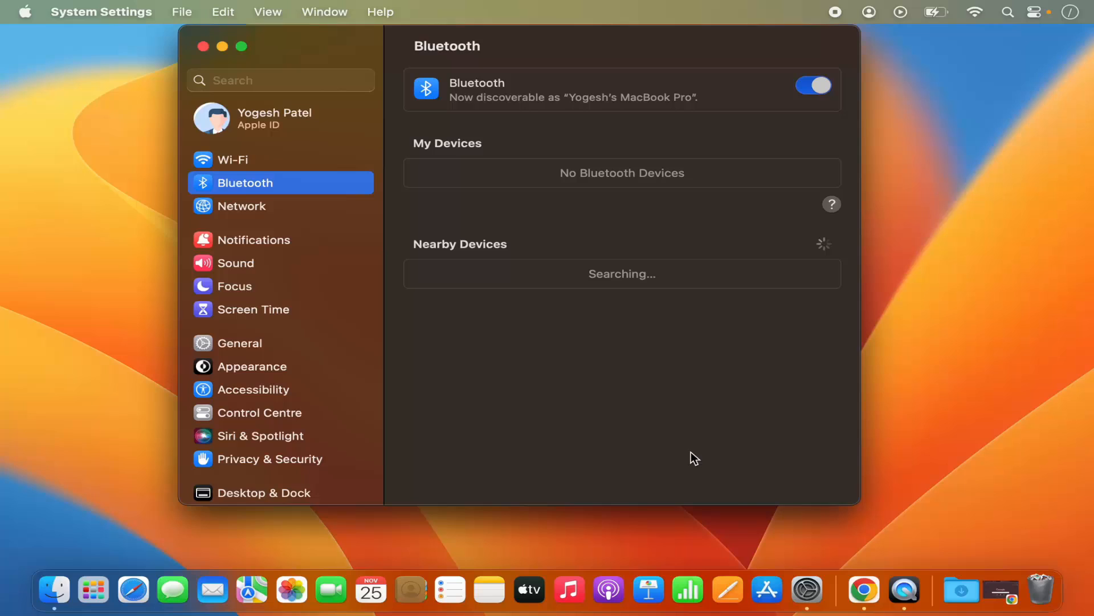
mouse_move(691, 434)
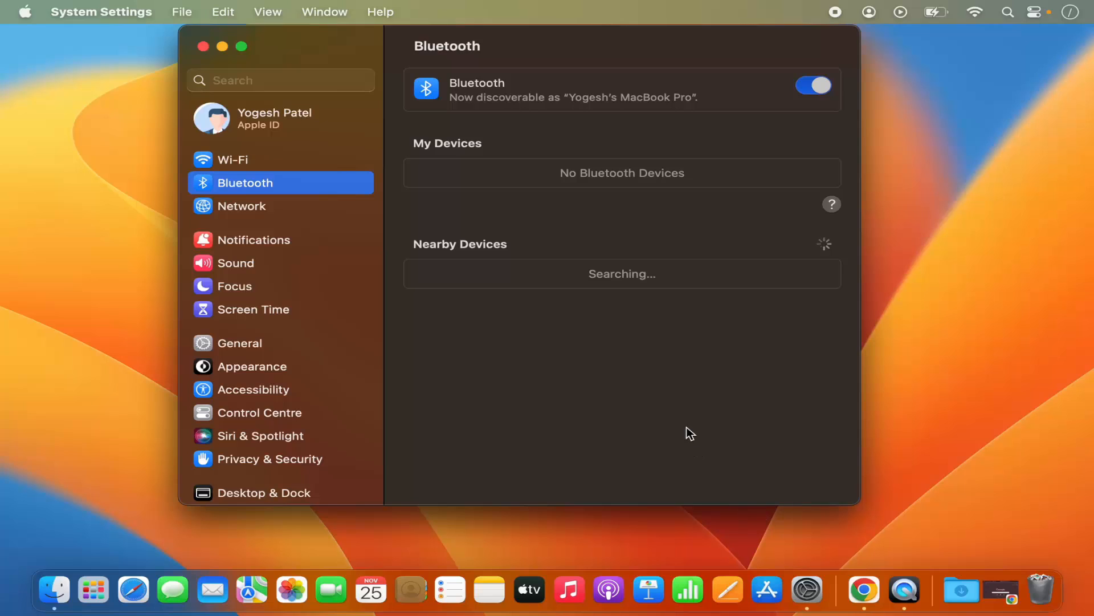
mouse_move(588, 212)
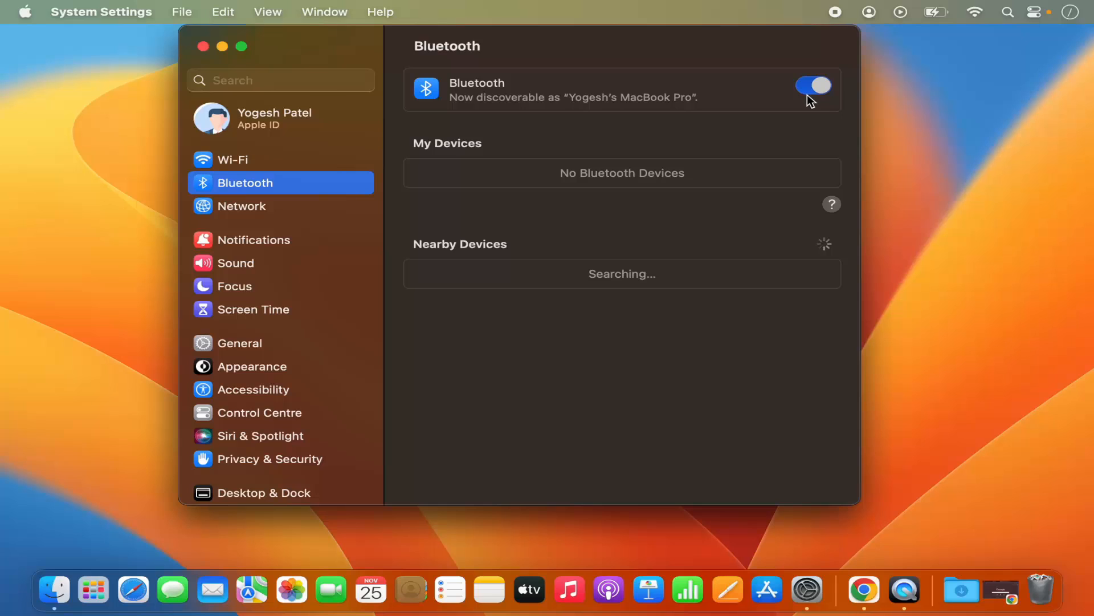
mouse_move(464, 256)
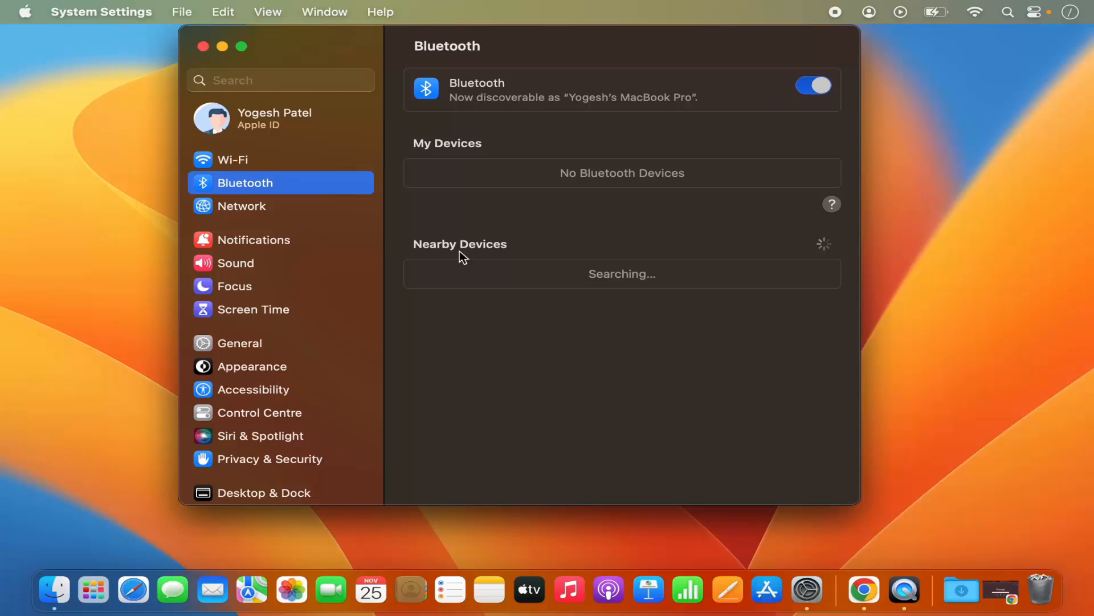
mouse_move(329, 259)
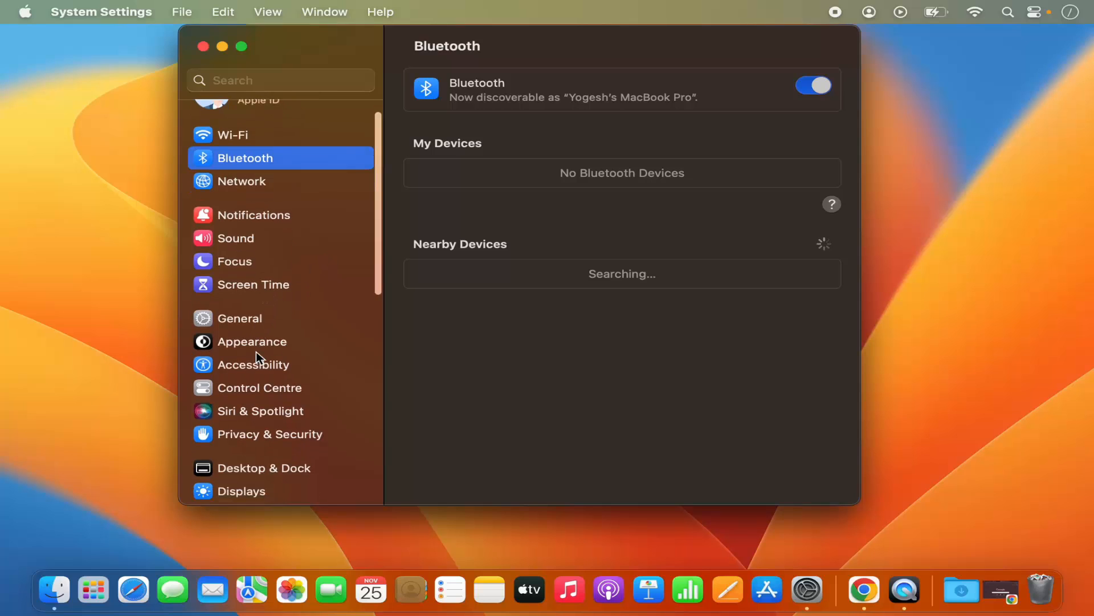
In Control Centre settings, set the Bluetooth module to Show in Menu Bar
scroll("down", 3)
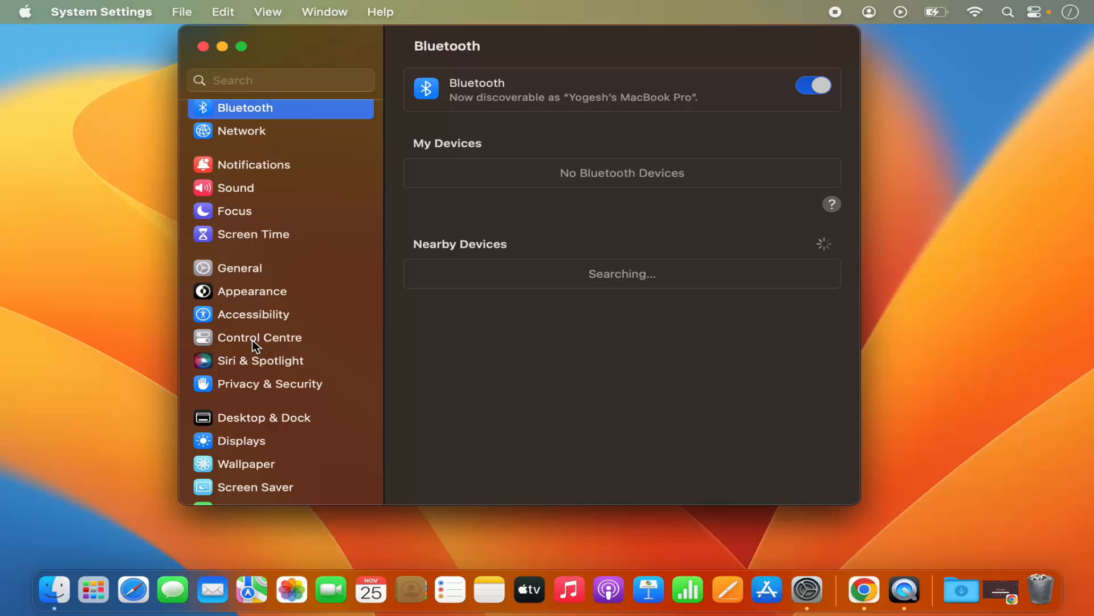
left_click(259, 338)
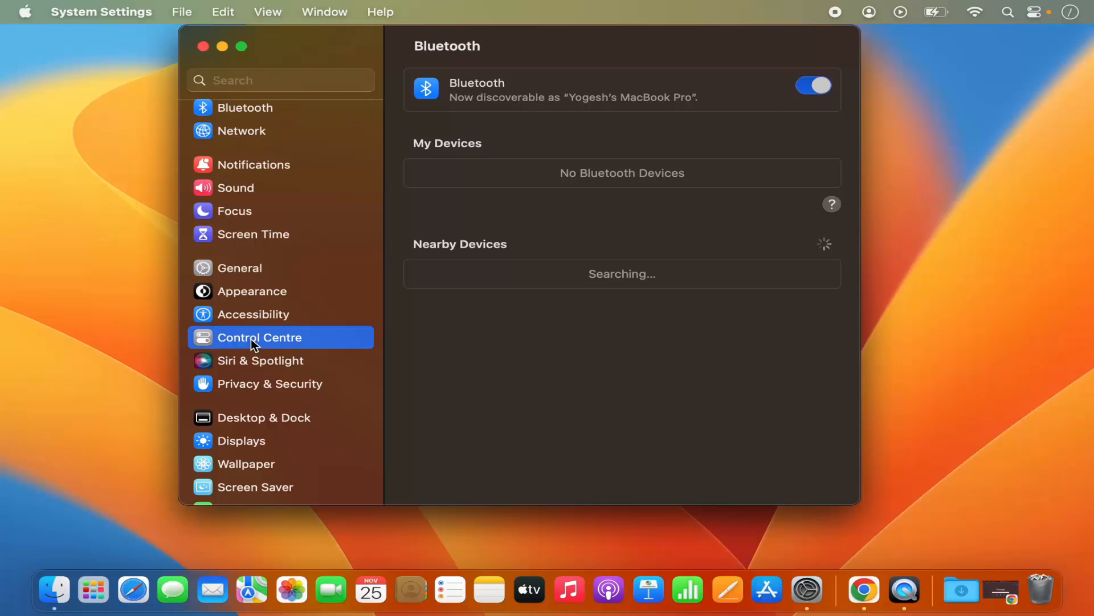
left_click(259, 337)
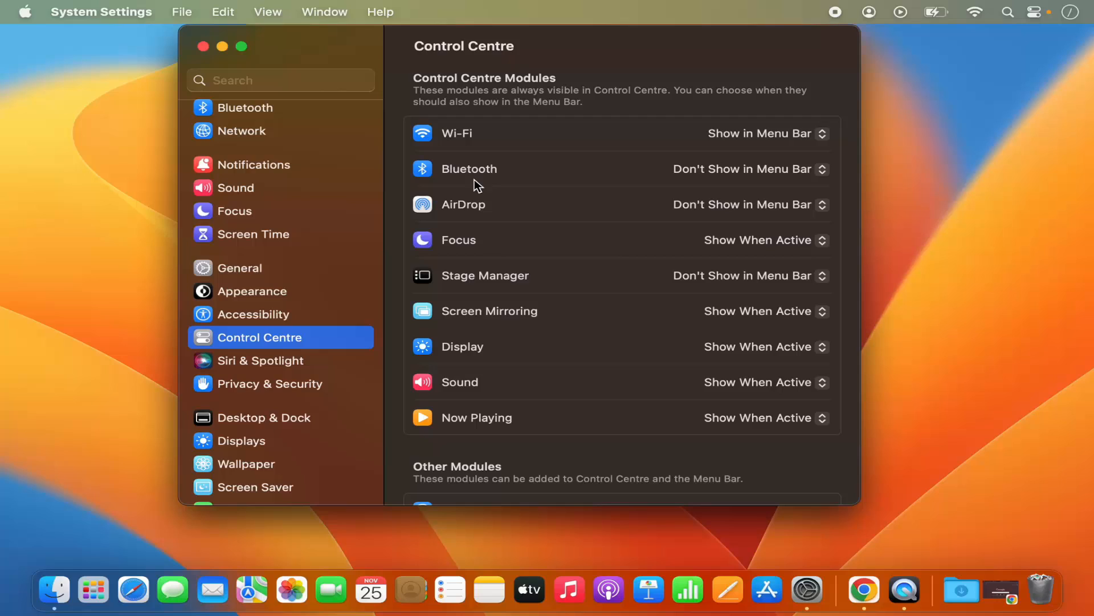
mouse_move(676, 170)
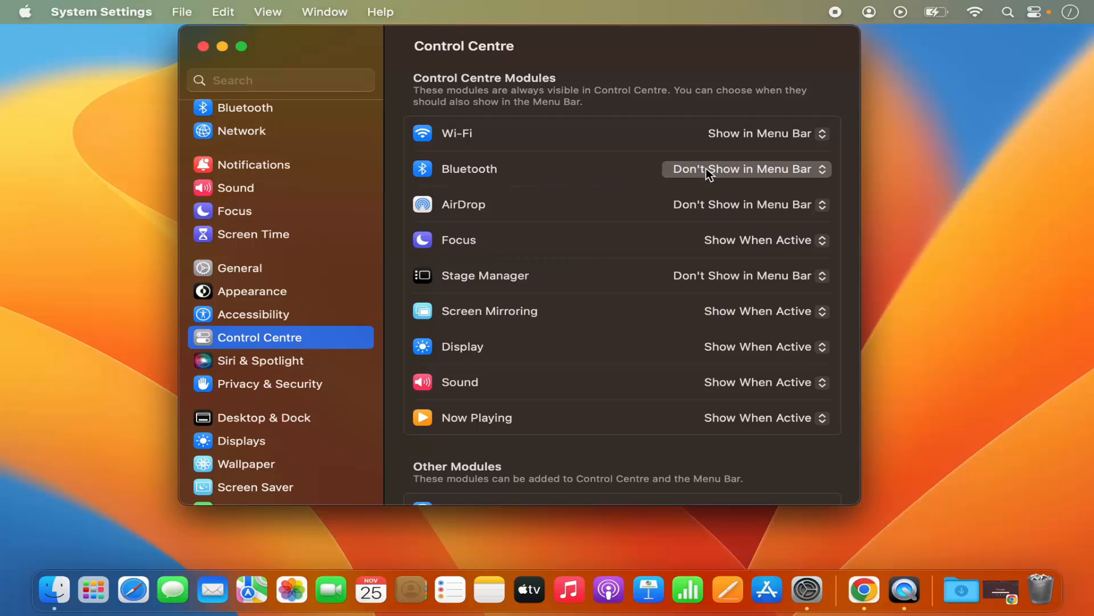
left_click(746, 168)
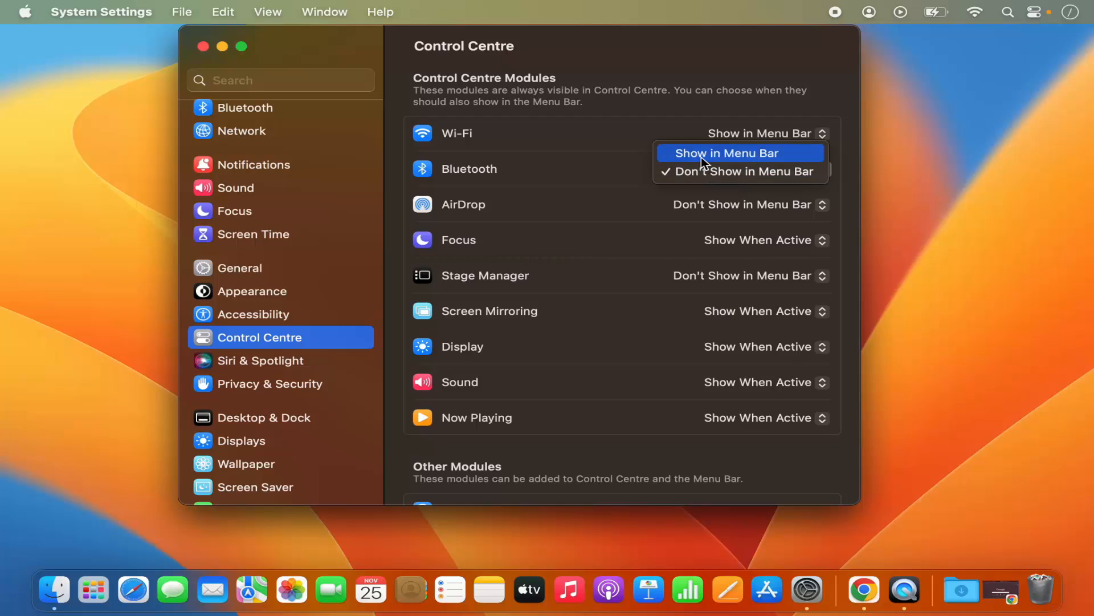
left_click(726, 151)
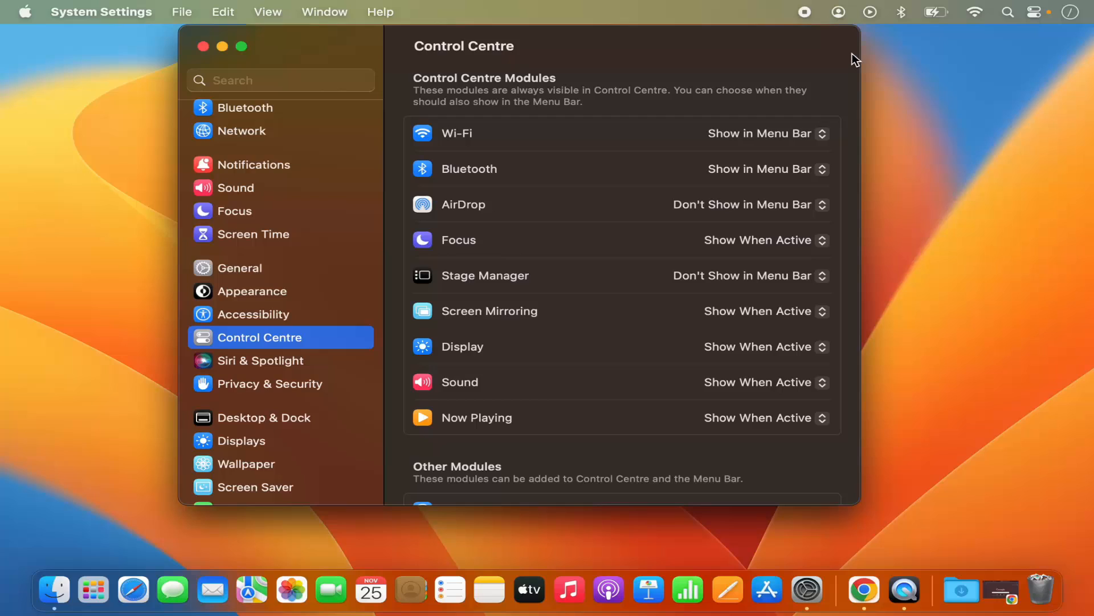
mouse_move(905, 15)
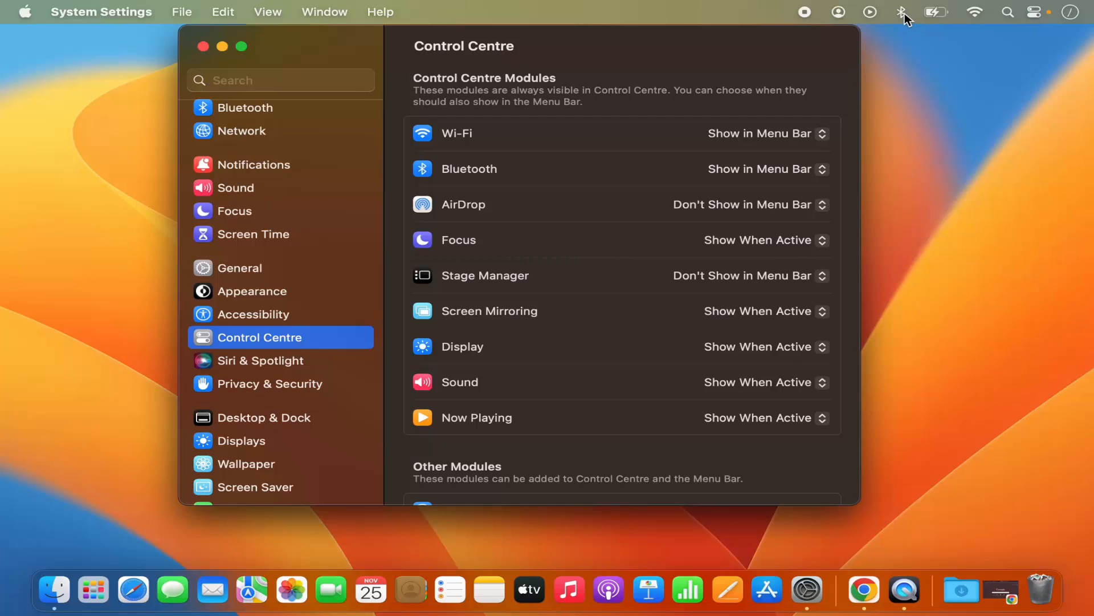
From the Bluetooth menu bar icon, toggle Bluetooth off and on twice, leaving it on
left_click(901, 12)
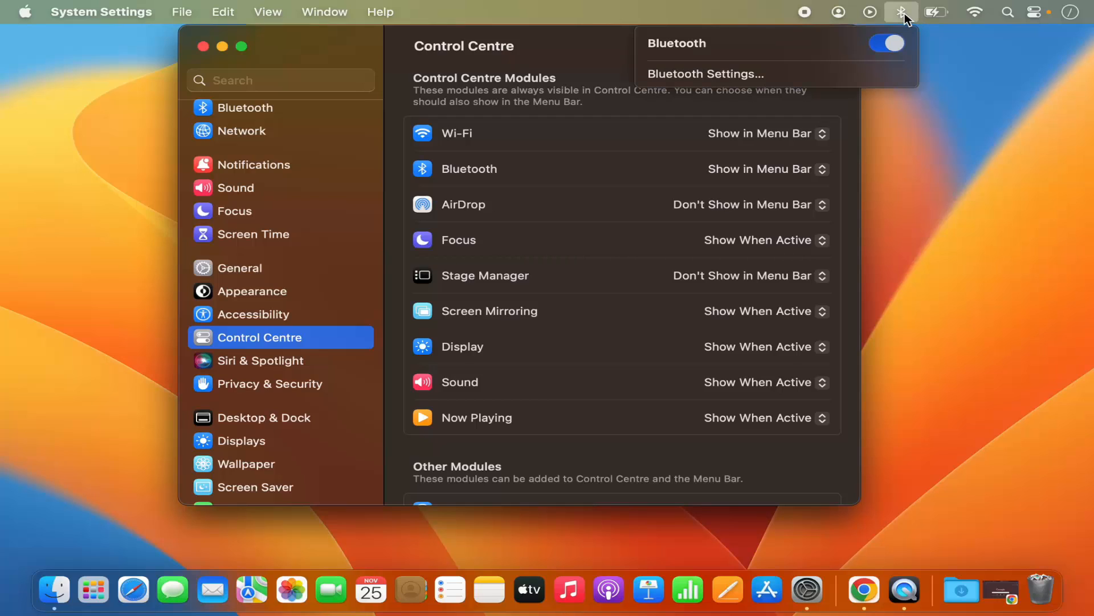
mouse_move(839, 54)
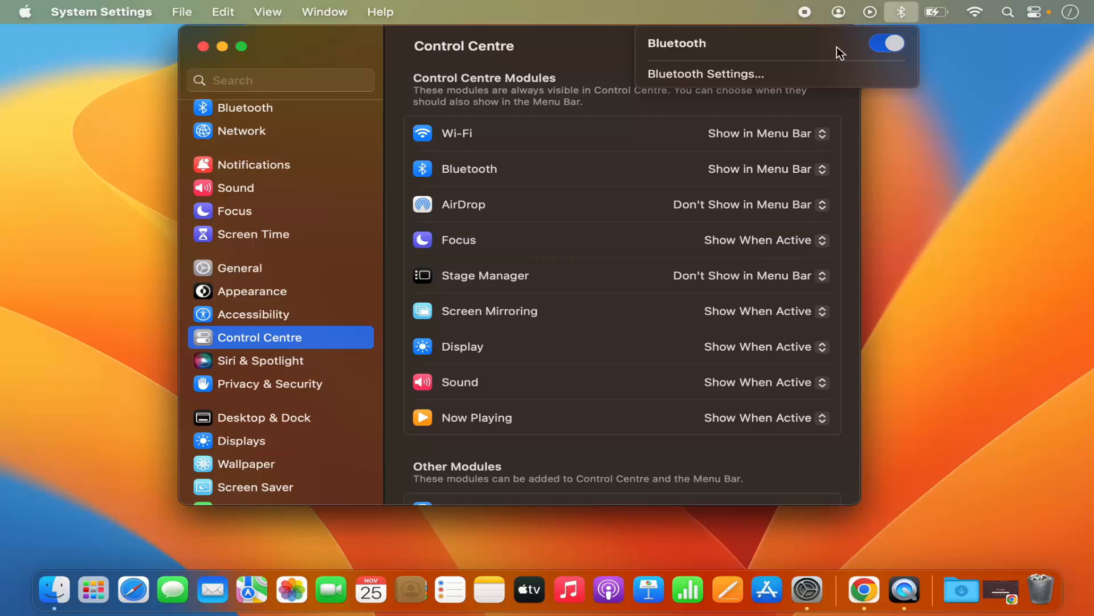
left_click(887, 43)
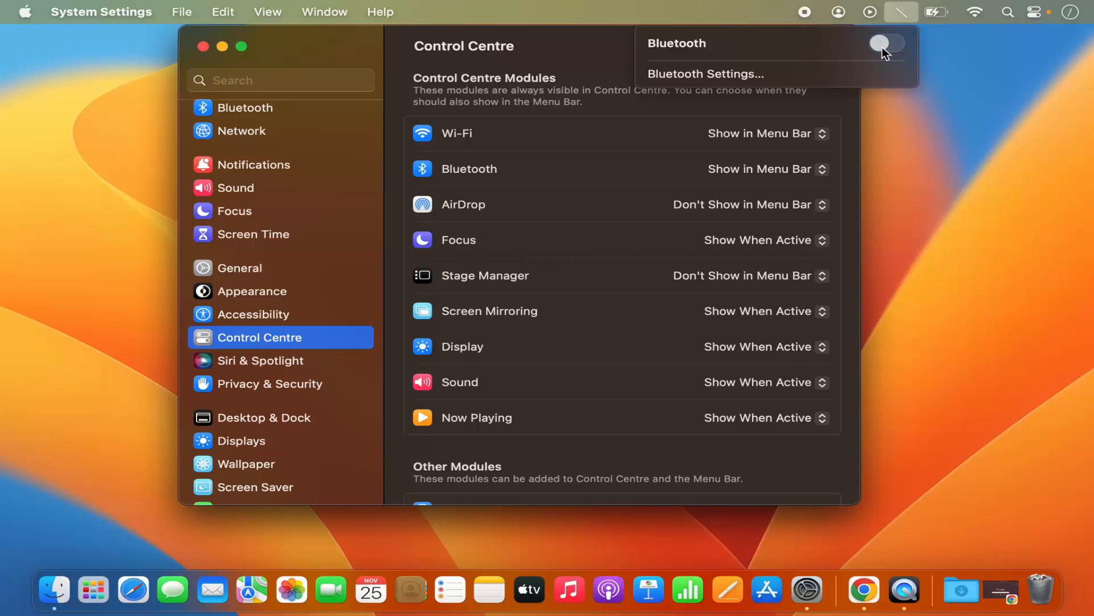
left_click(888, 43)
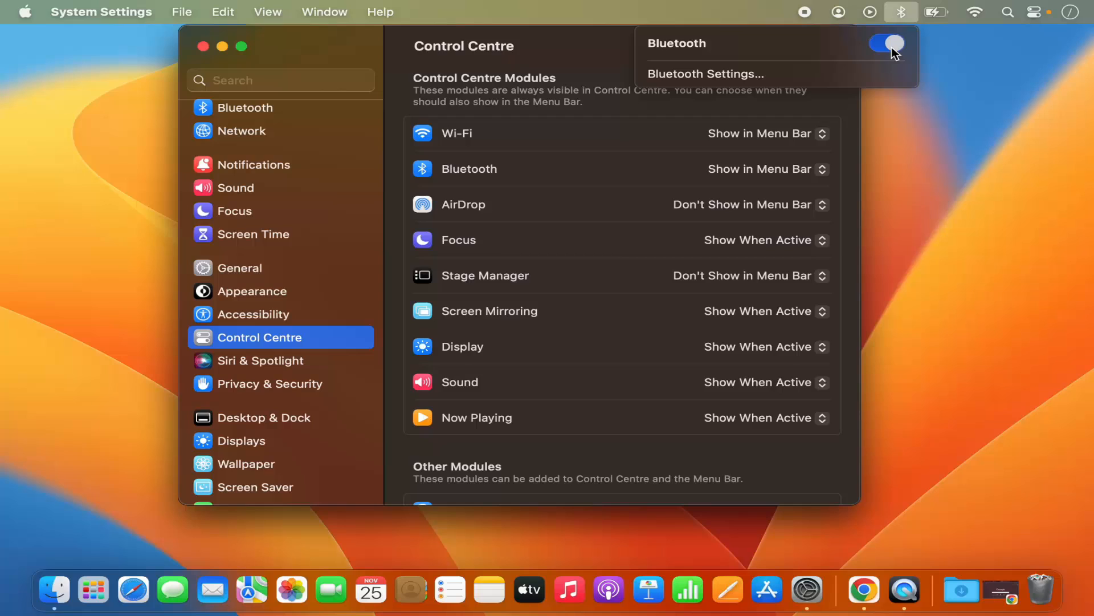
left_click(887, 43)
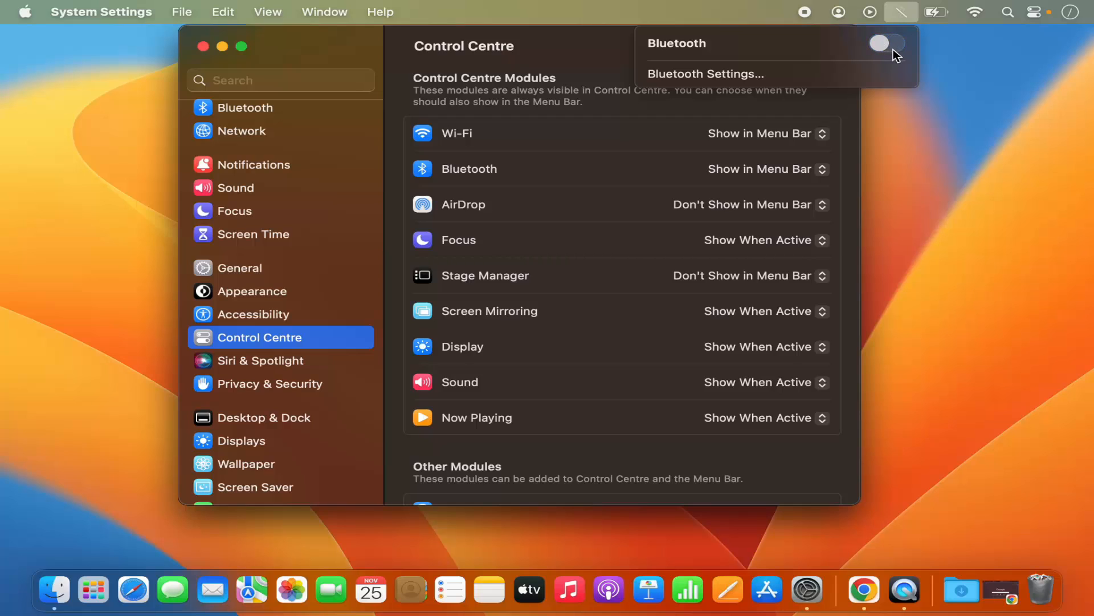
left_click(886, 43)
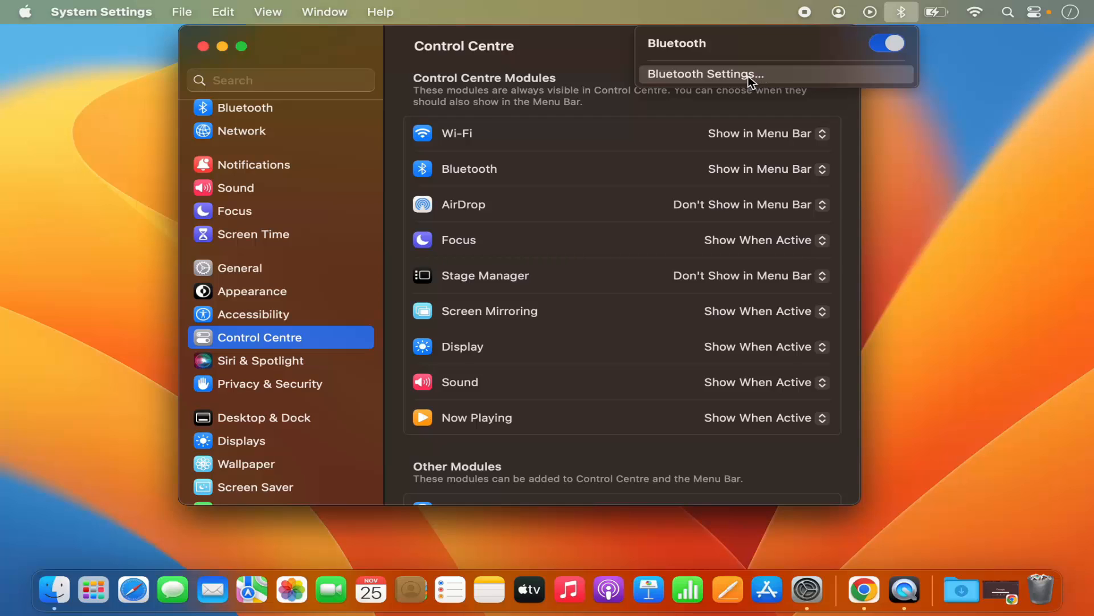
Reopen the Bluetooth settings page via Bluetooth Settings… in the menu bar icon, then dismiss its menu
left_click(704, 74)
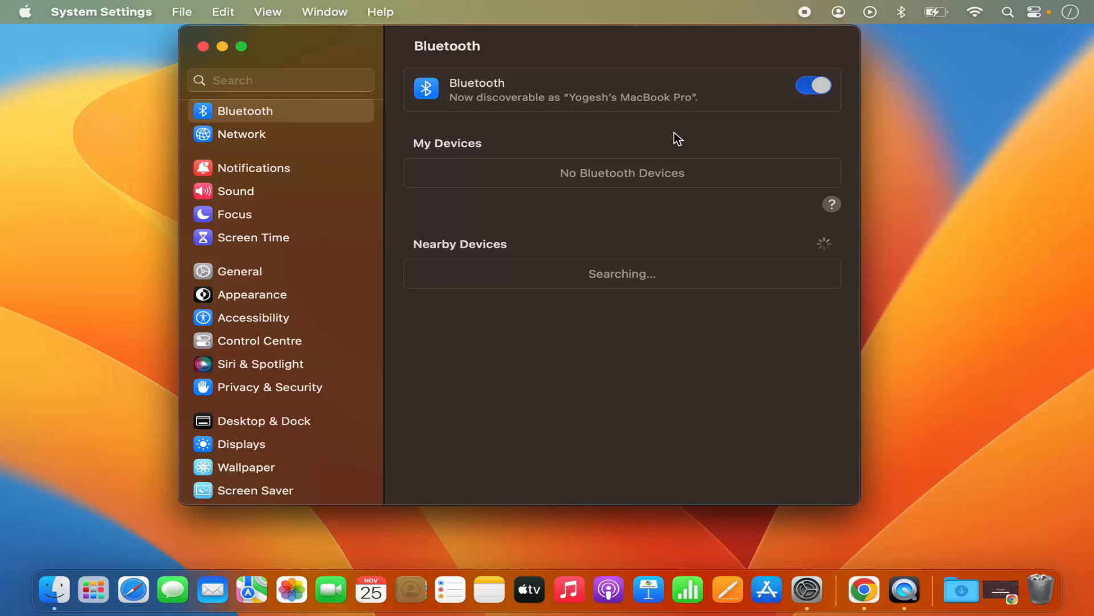
mouse_move(634, 159)
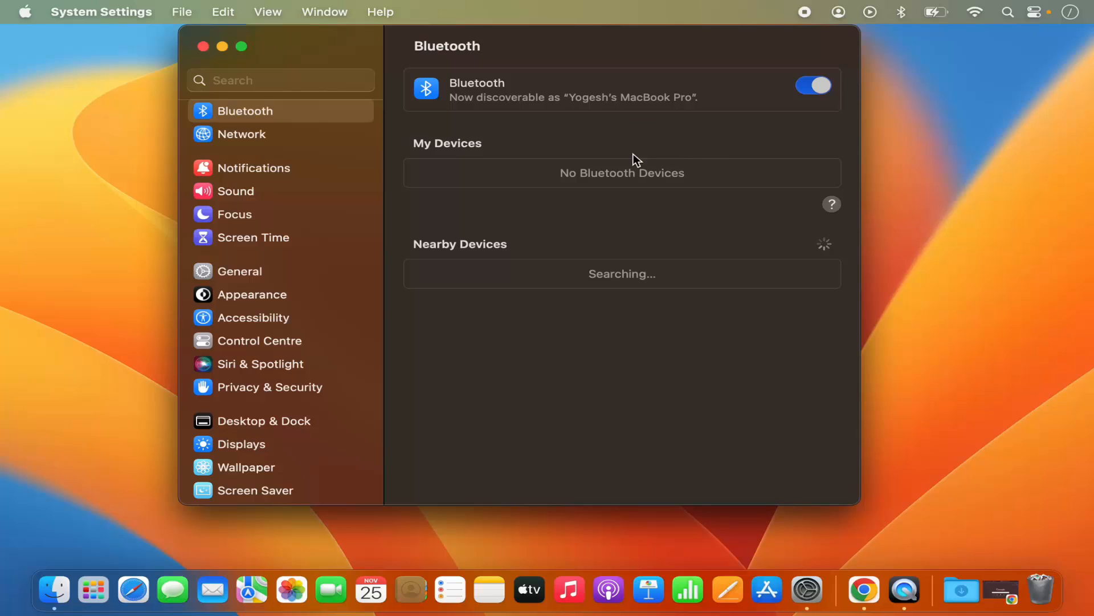
mouse_move(688, 220)
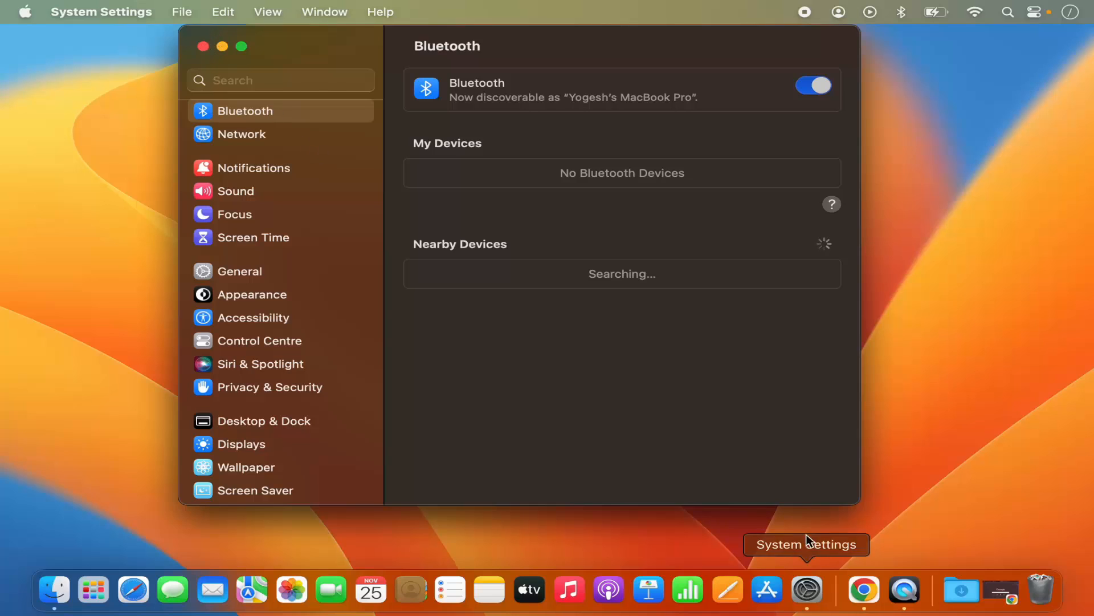
mouse_move(903, 11)
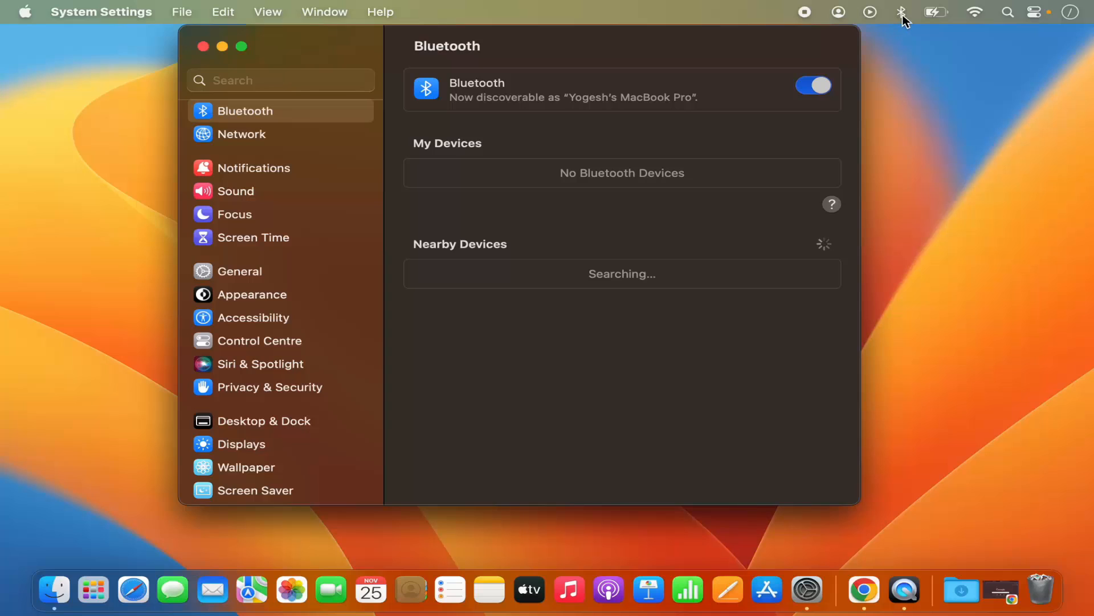
left_click(900, 12)
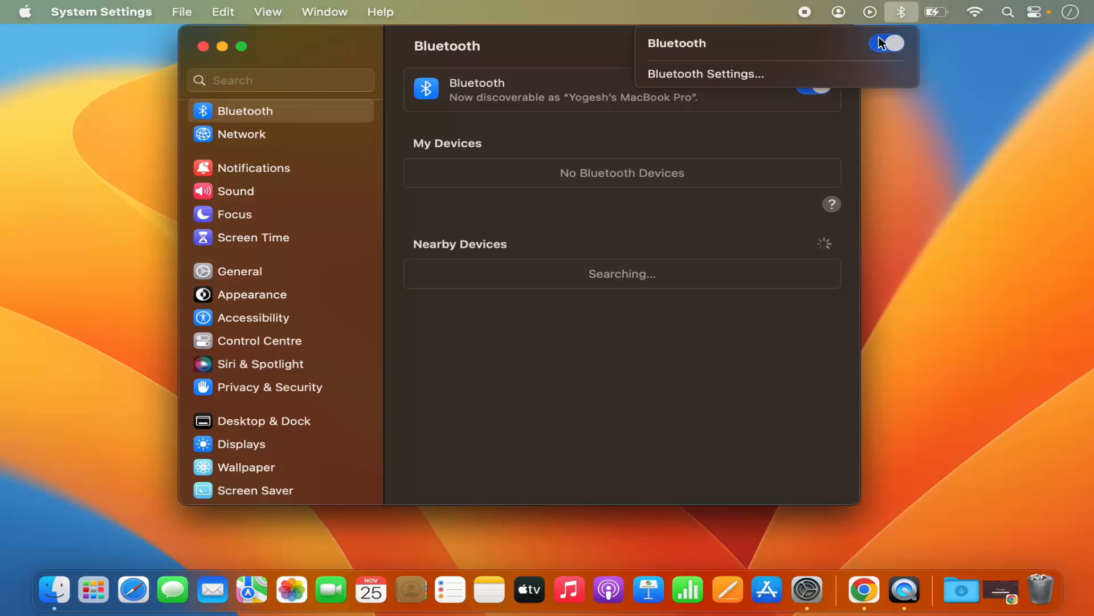
left_click(887, 42)
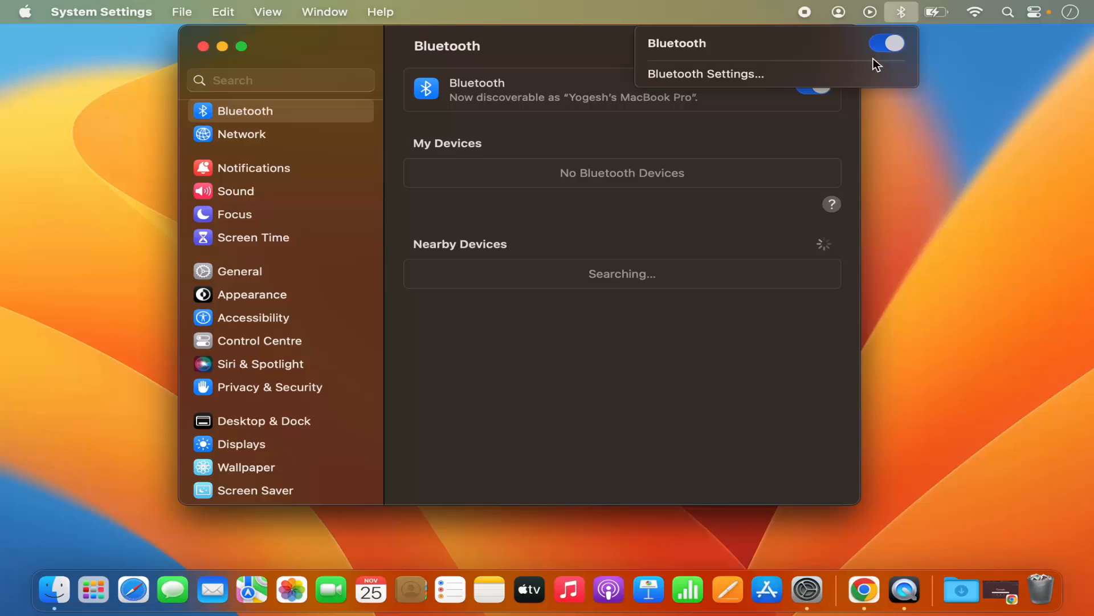
left_click(728, 340)
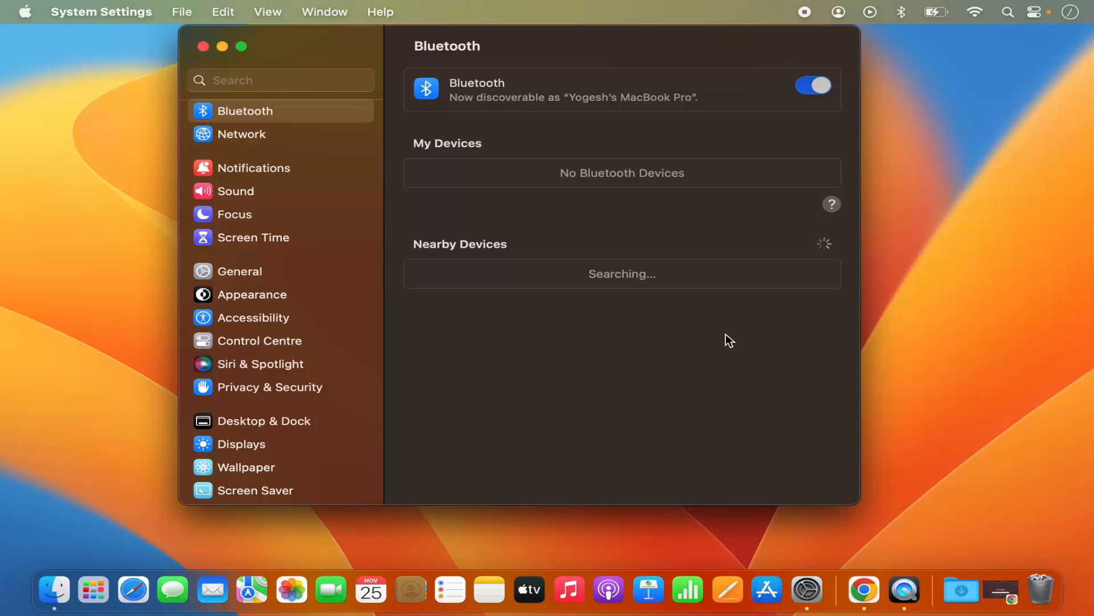